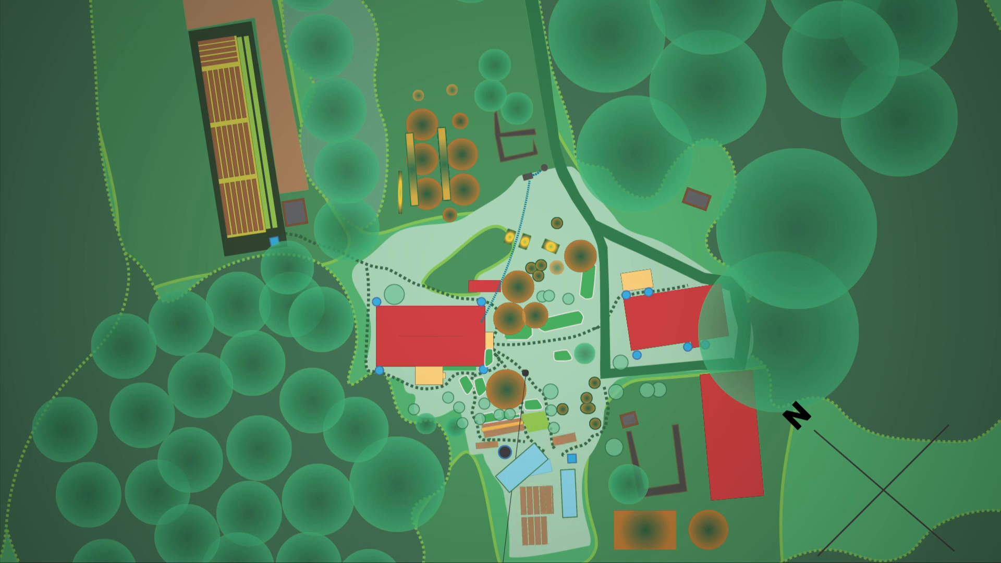
Advance the animation until the top-left vegetable beds light up yellow and orange
left_click(231, 133)
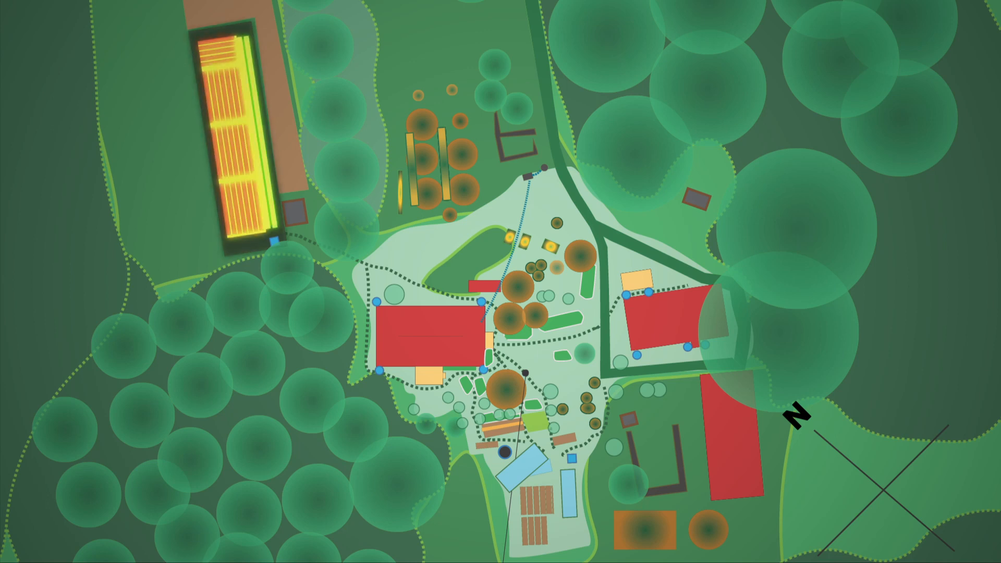